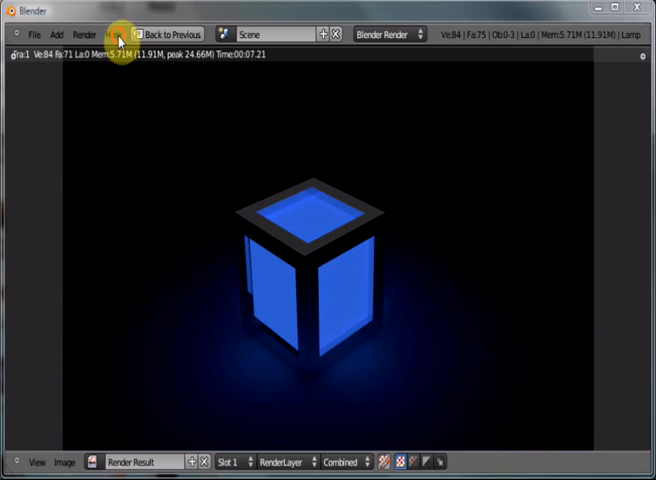
Step: Return from the blue-cube render to the scene and scroll the World properties
{"action": "left_click", "coordinate": [118, 34]}
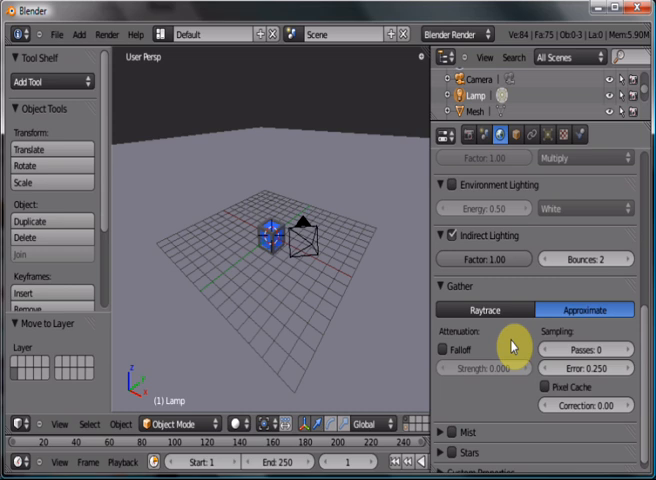
{"action": "mouse_move", "coordinate": [494, 272]}
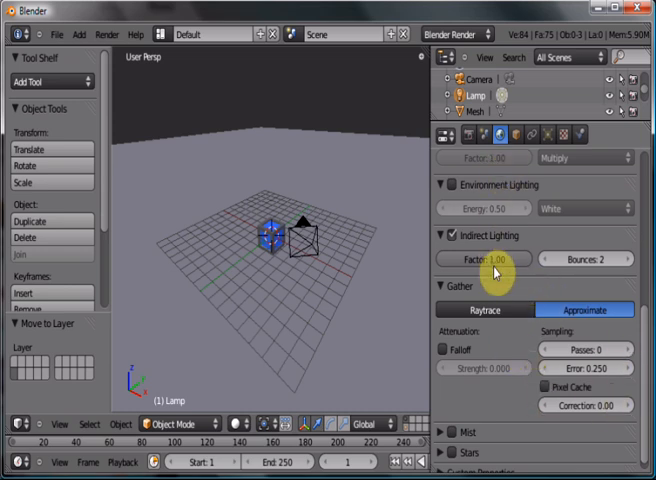
{"action": "mouse_move", "coordinate": [470, 240]}
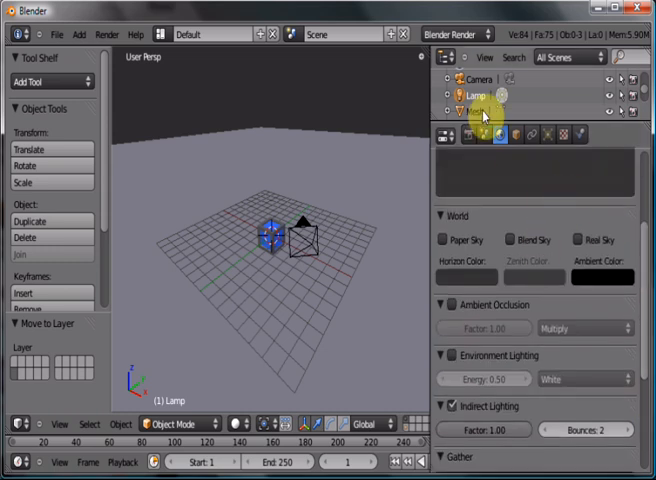
{"action": "scroll", "scroll_direction": "down", "scroll_amount": 3}
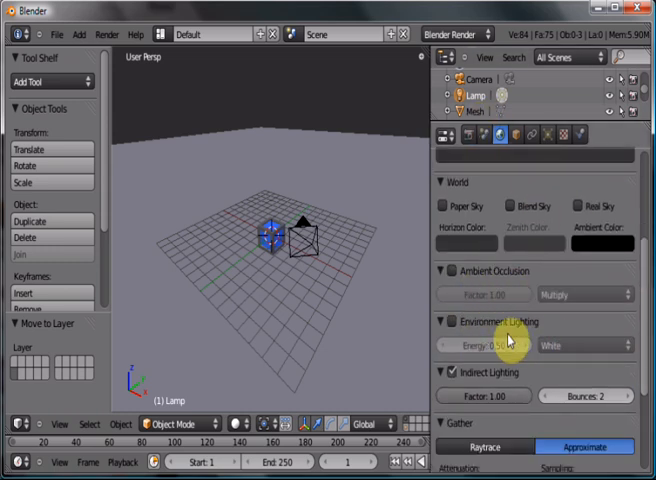
{"action": "mouse_move", "coordinate": [648, 330]}
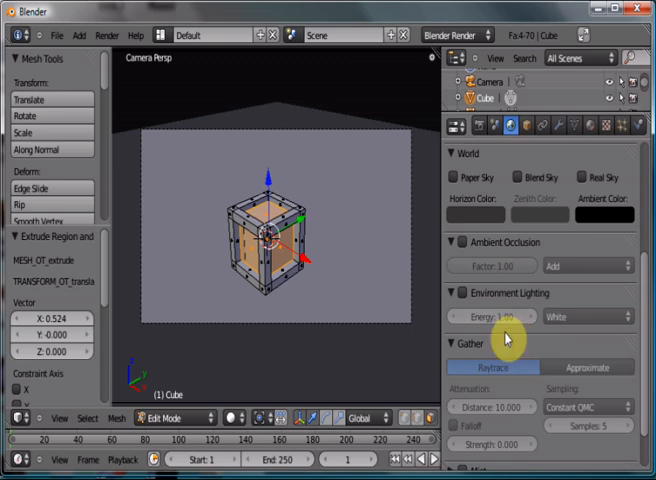
Step: Show the Material properties for the extruded cube in Edit Mode
{"action": "left_click", "coordinate": [590, 126]}
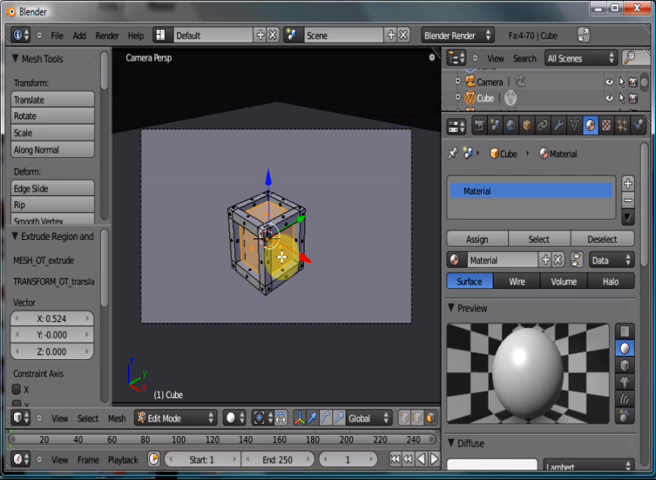
Step: Rename the cube's material slot to Glow
{"action": "left_click", "coordinate": [160, 418]}
{"action": "type", "text": "Glow"}
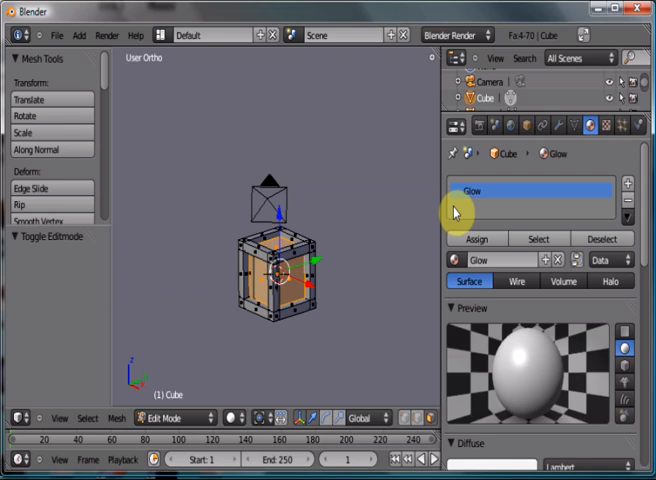
{"action": "mouse_move", "coordinate": [456, 208]}
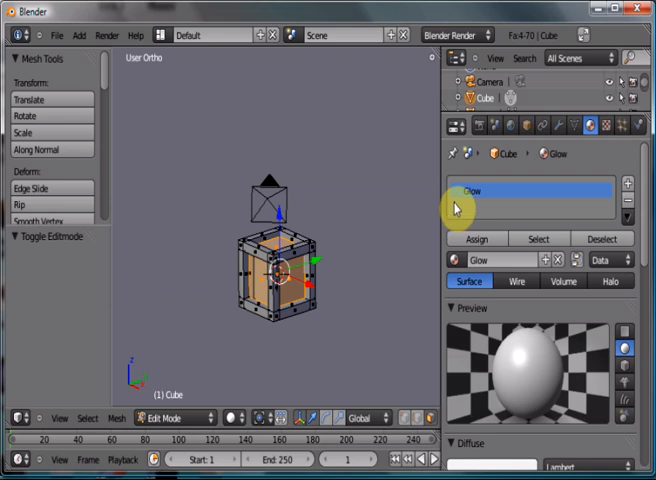
{"action": "mouse_move", "coordinate": [456, 208]}
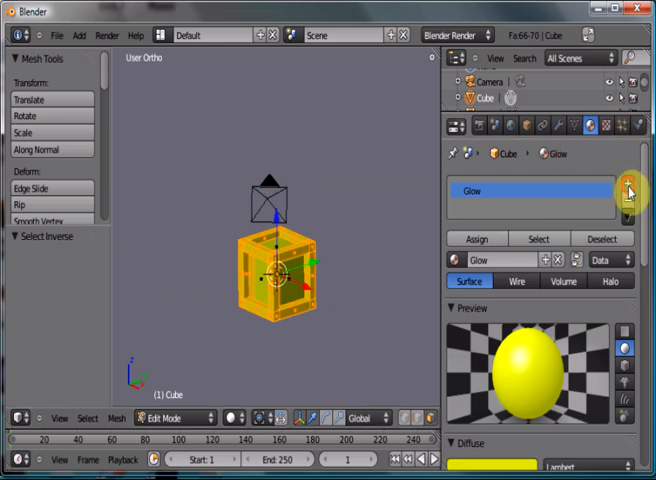
Step: Add a gray Base material, then assign Glow to the cube's selected faces
{"action": "left_click", "coordinate": [624, 184]}
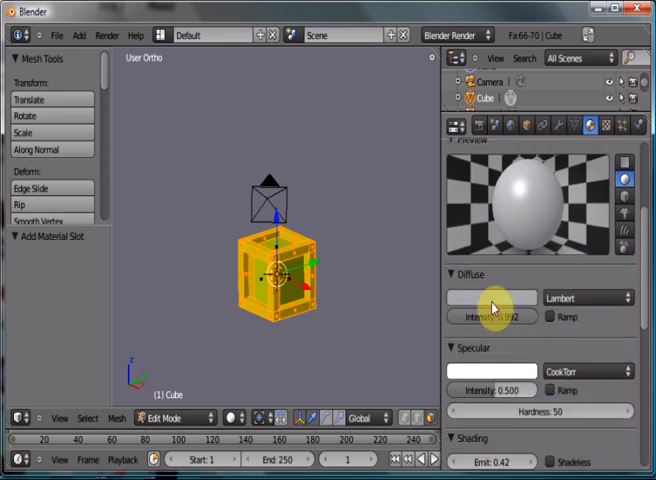
{"action": "left_click", "coordinate": [494, 296]}
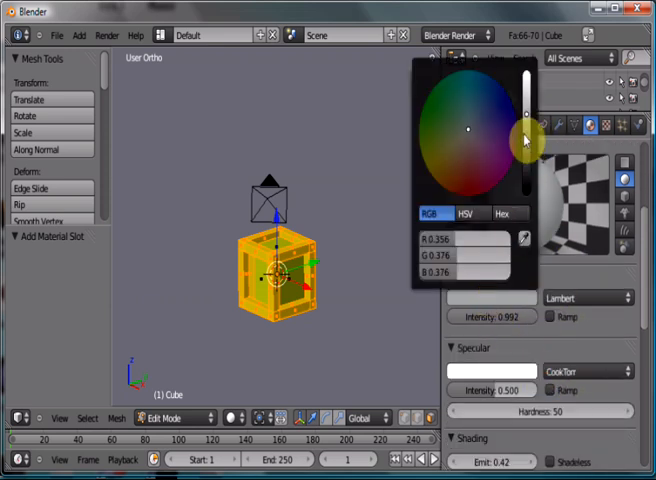
{"action": "left_click_drag", "start_coordinate": [524, 140], "coordinate": [524, 164]}
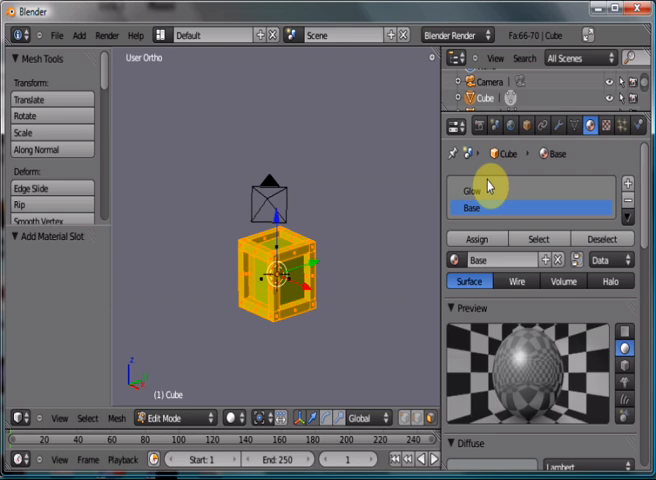
{"action": "left_click", "coordinate": [490, 190]}
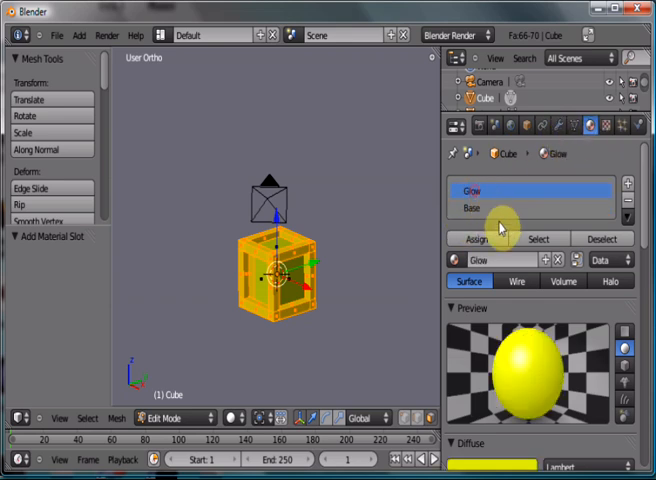
{"action": "left_click", "coordinate": [510, 126]}
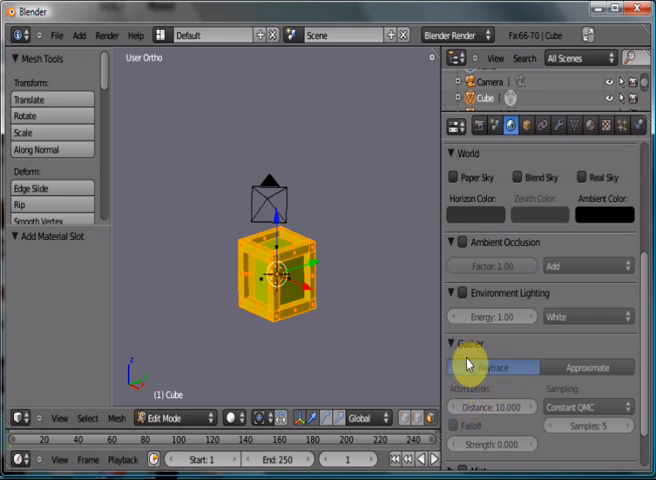
{"action": "mouse_move", "coordinate": [486, 368]}
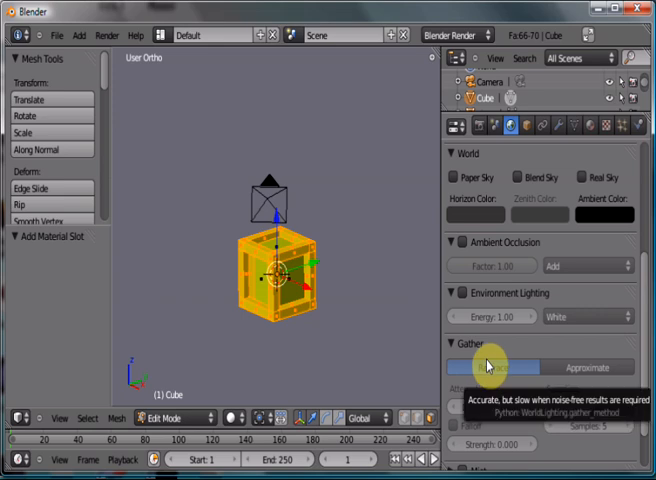
Step: Set the world's indirect light Gather to Approximate and return to materials
{"action": "left_click", "coordinate": [486, 368]}
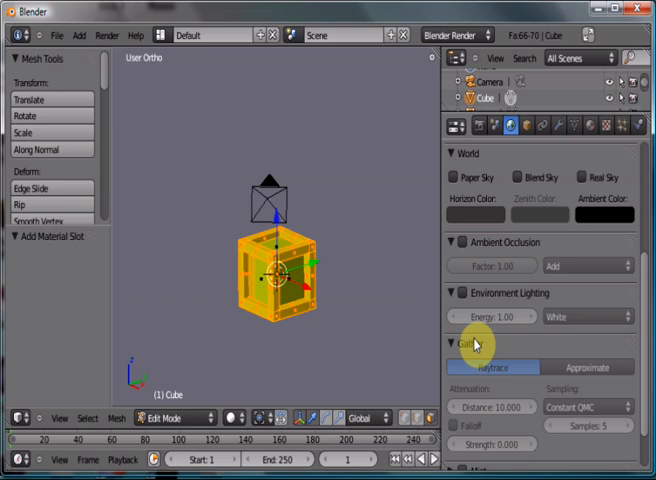
{"action": "mouse_move", "coordinate": [572, 376]}
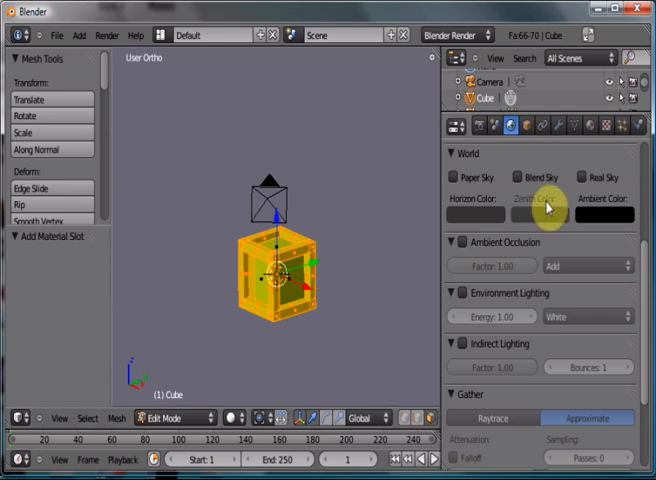
{"action": "left_click", "coordinate": [588, 126]}
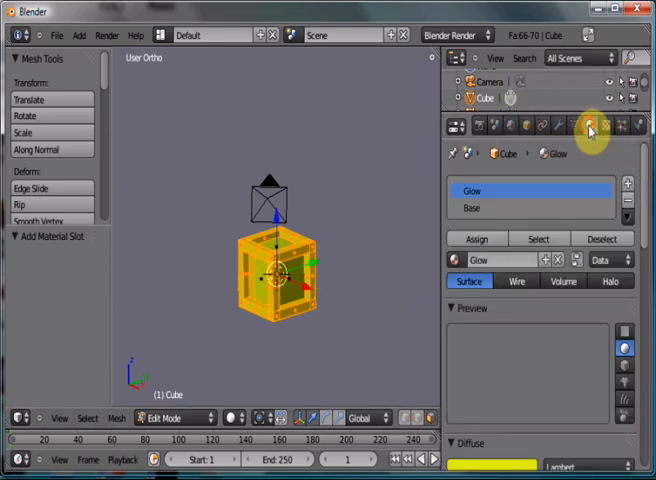
Step: Assign the Base material to the cube's remaining selected faces
{"action": "left_click", "coordinate": [486, 208]}
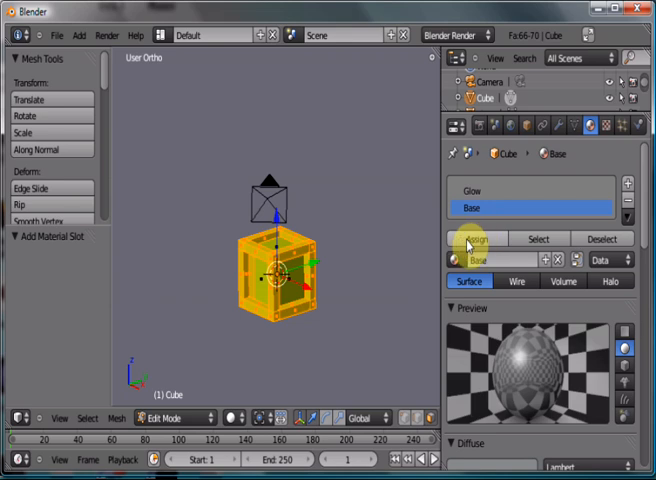
{"action": "left_click", "coordinate": [480, 238]}
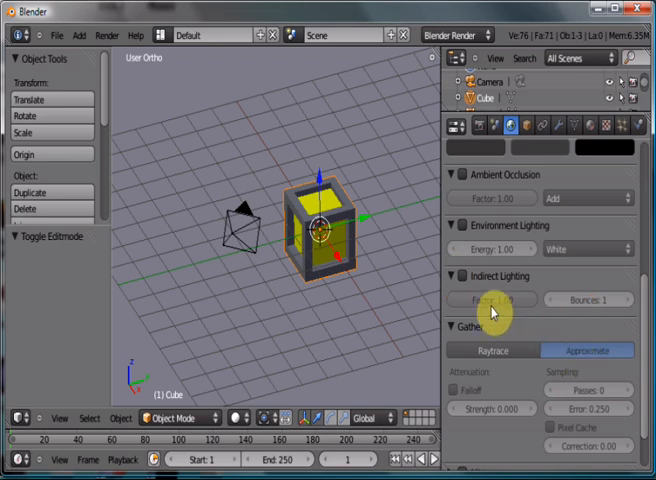
Step: Set indirect lighting Bounces to 2 and enable Falloff for gathered light
{"action": "left_click", "coordinate": [460, 276]}
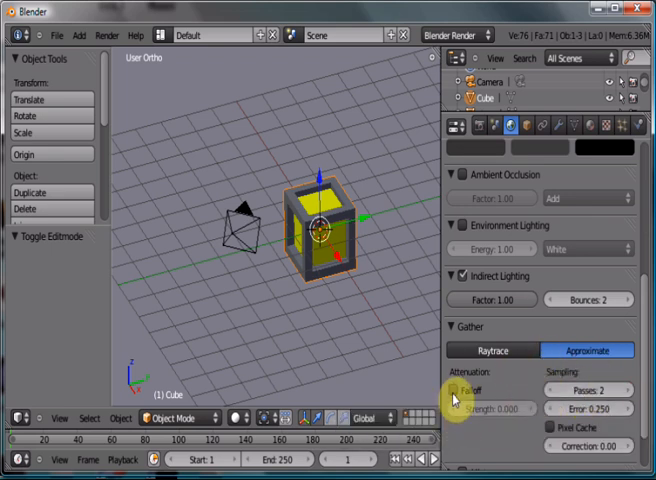
{"action": "left_click", "coordinate": [460, 384]}
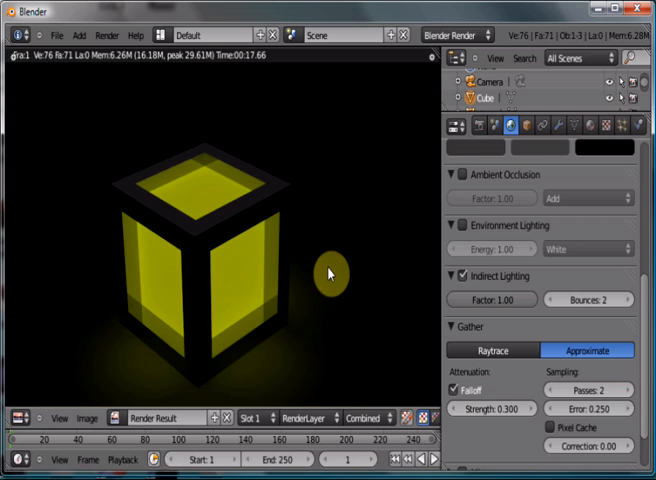
{"action": "mouse_move", "coordinate": [330, 272]}
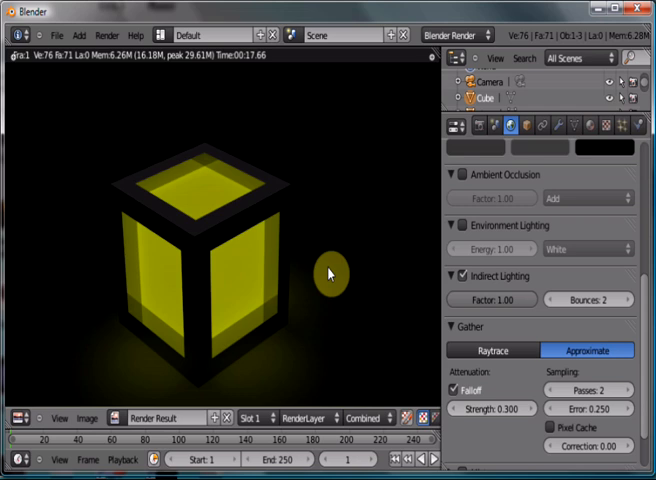